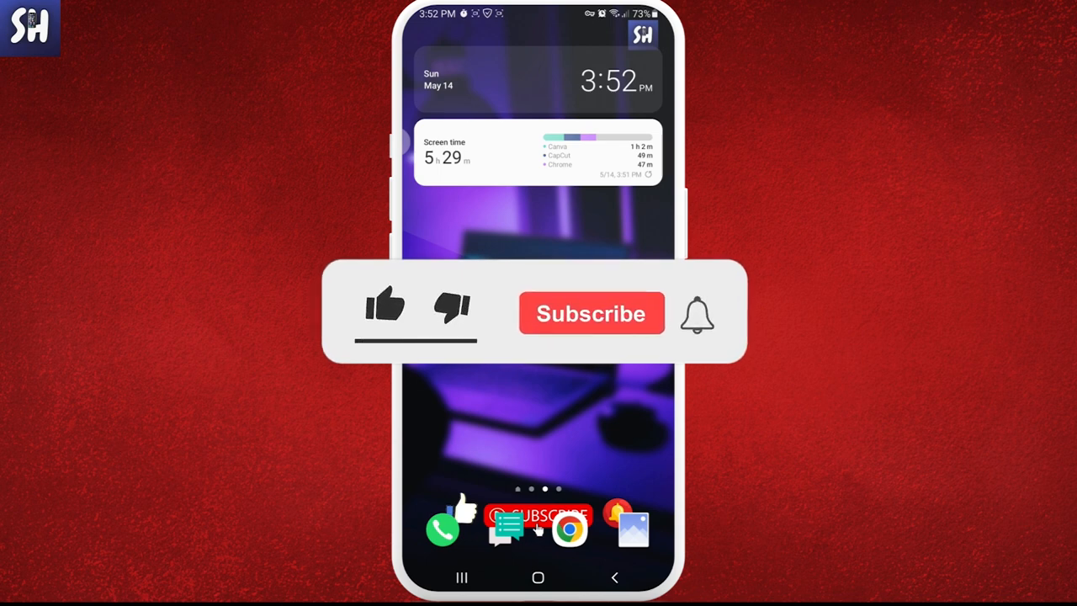
# Launch YouTube to its home feed, then reach the account/profile area.
pyautogui.click(385, 305)
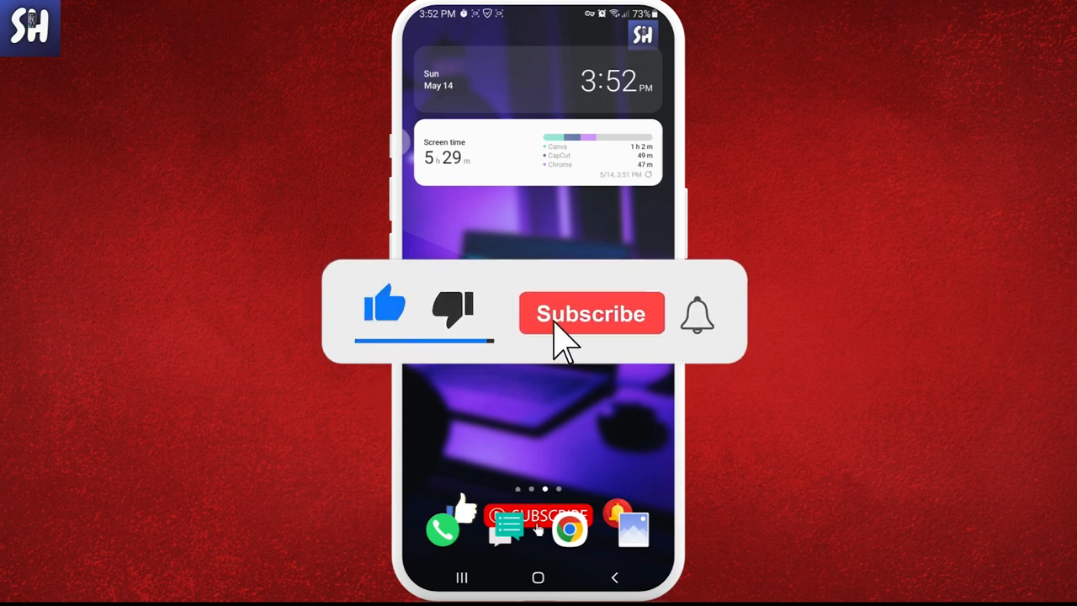
pyautogui.click(591, 313)
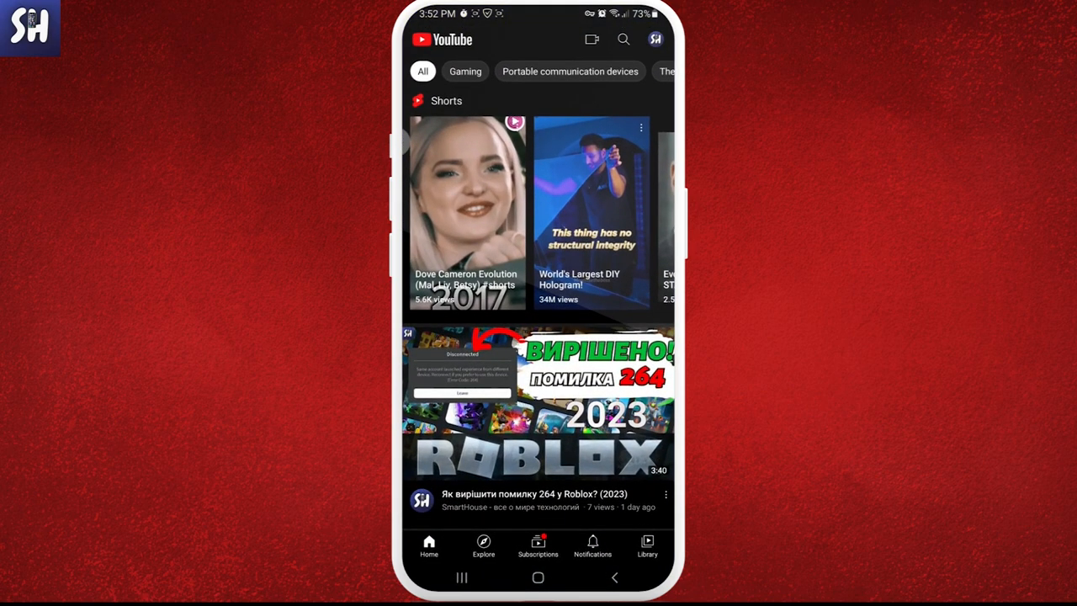
pyautogui.click(655, 38)
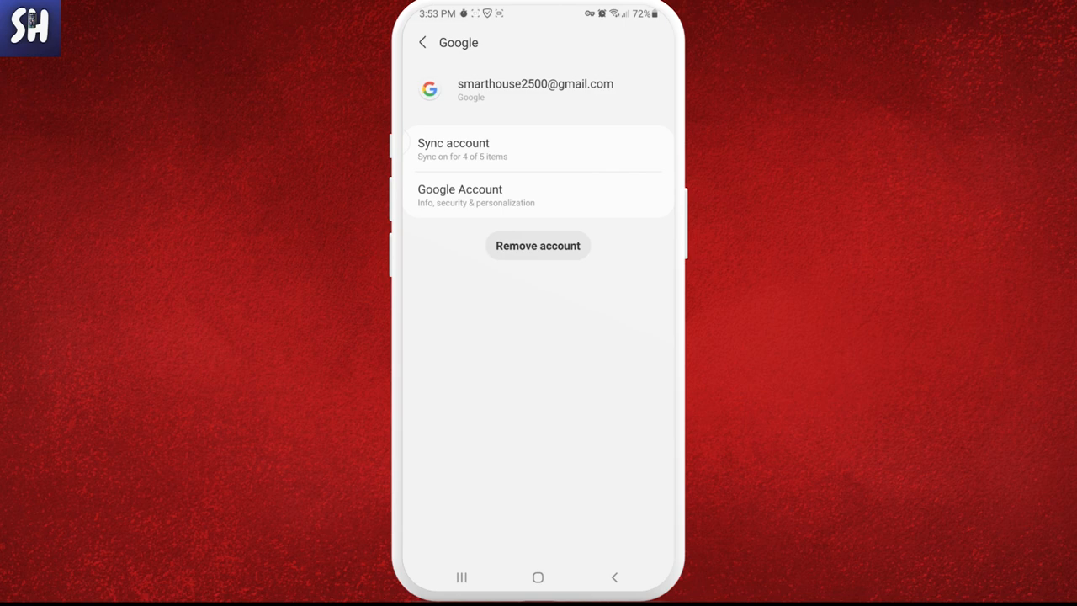
# Select the signed-in Google account to show its page with the Remove account option.
pyautogui.click(537, 577)
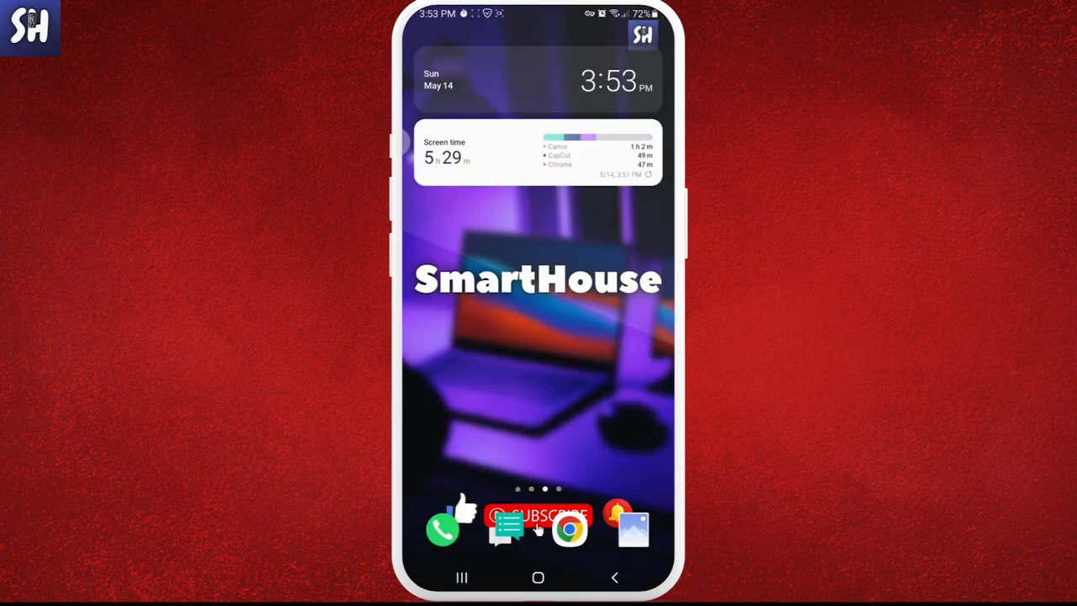